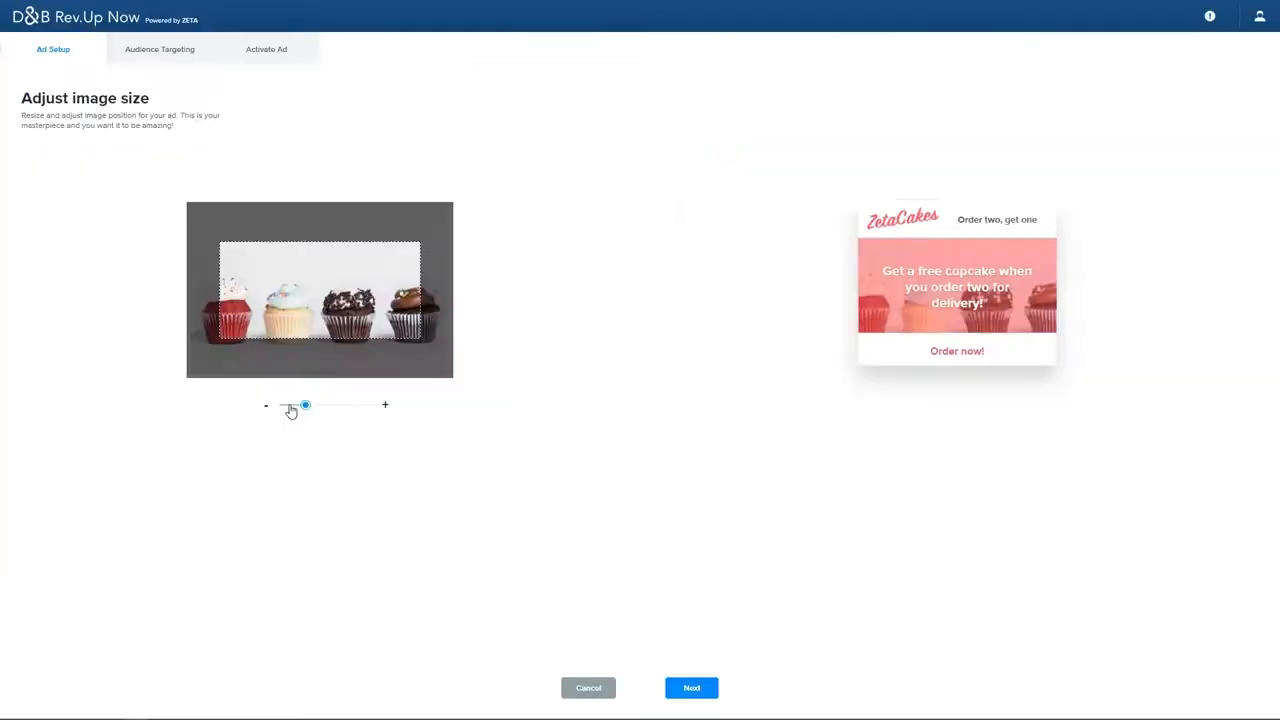
Bring up the empty Ad Setup form with Headline, Description, image and call-to-action fields
drag(305, 404, 288, 404)
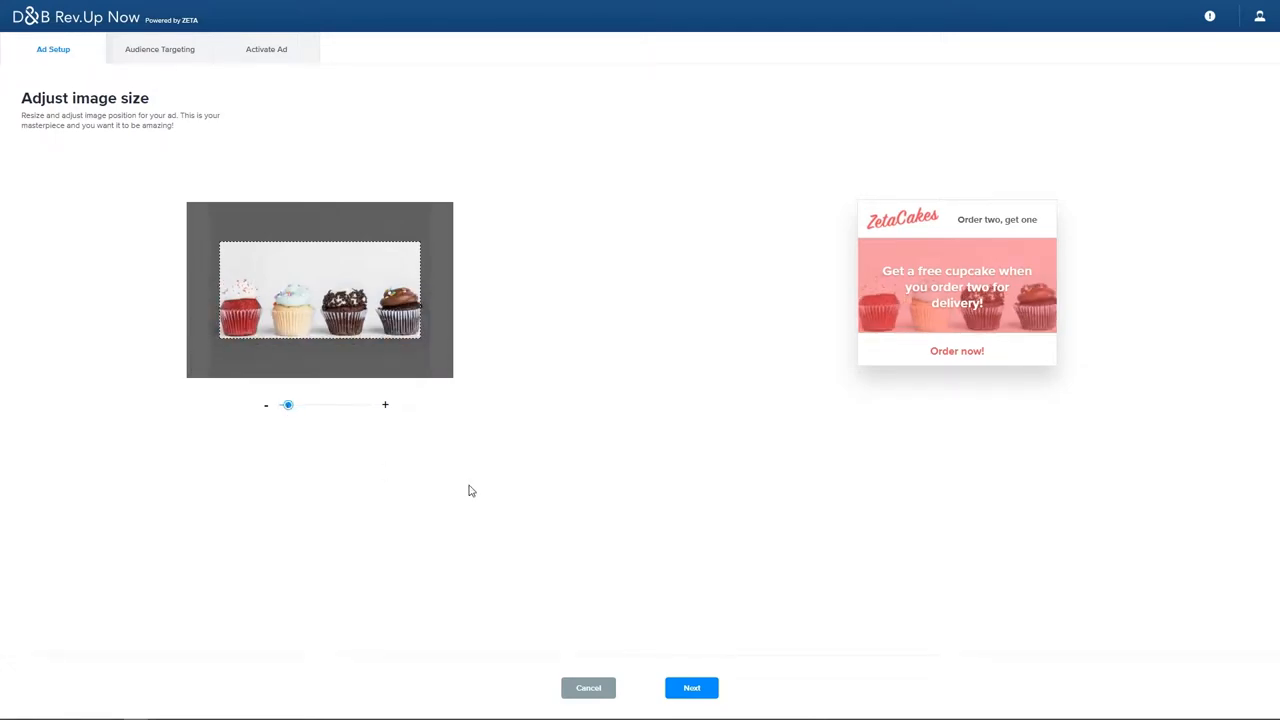
click(691, 688)
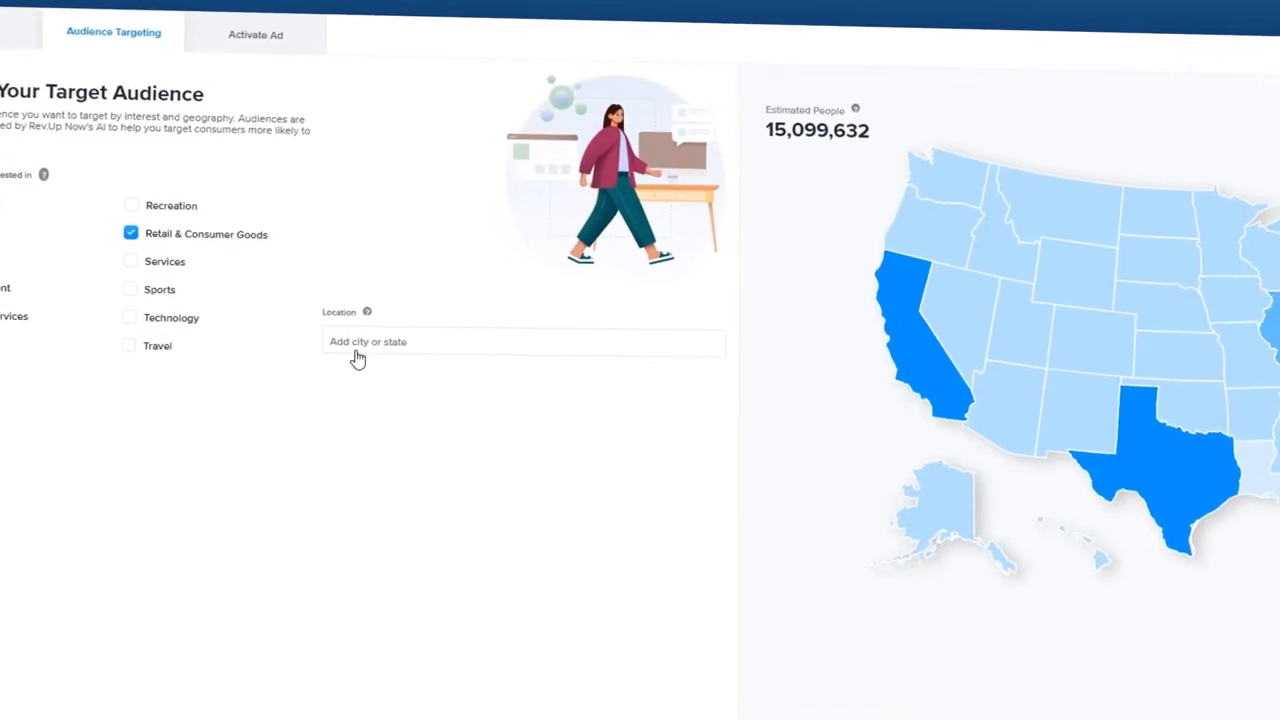
text(L)
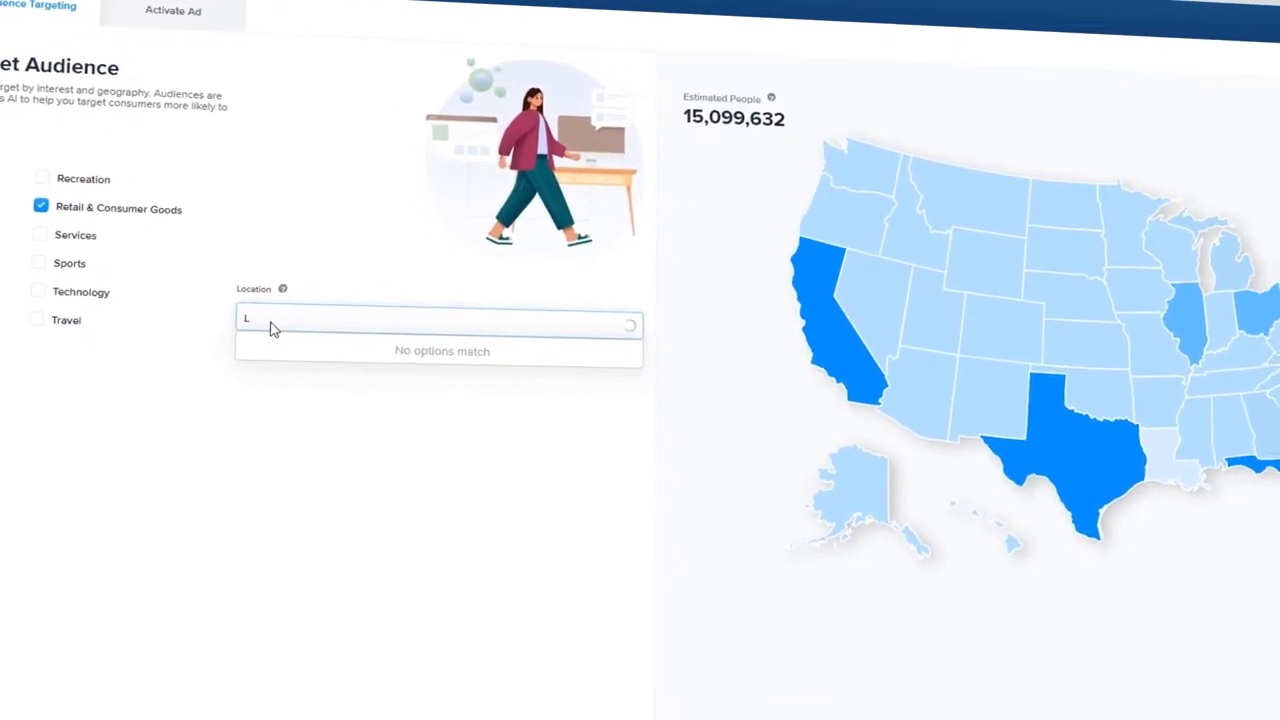
text(os Angel)
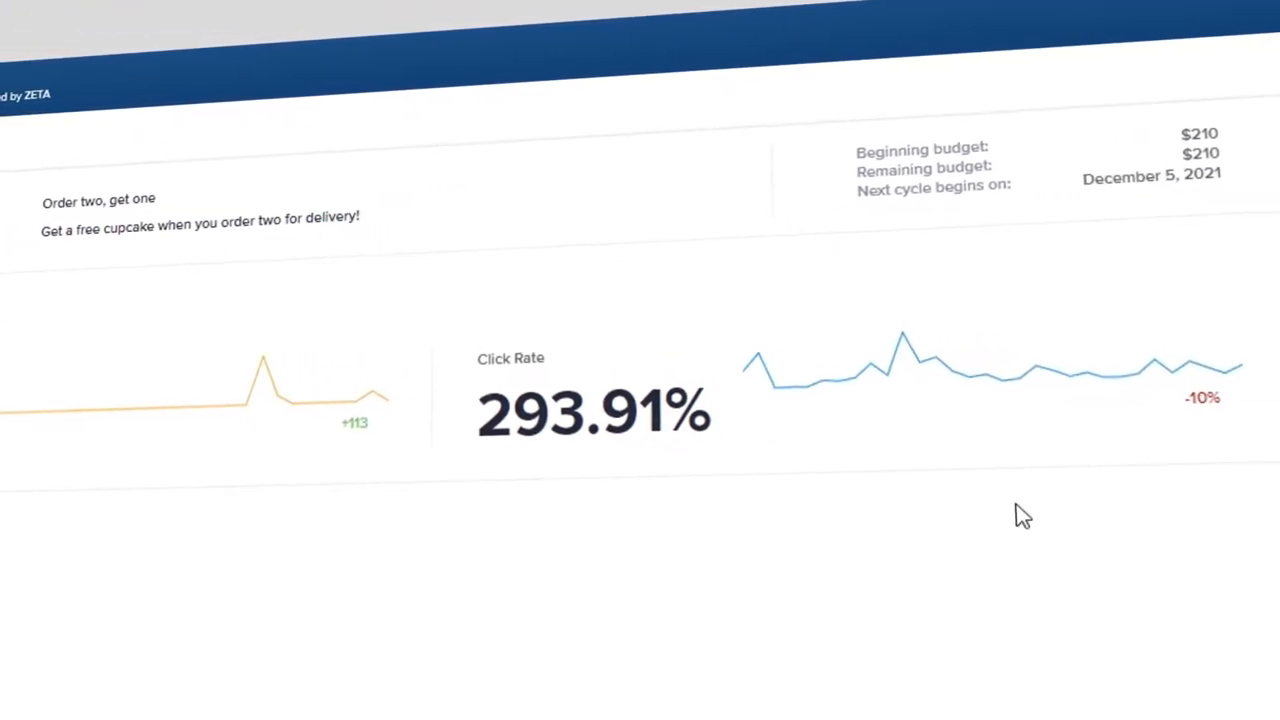
scroll(right, 3)
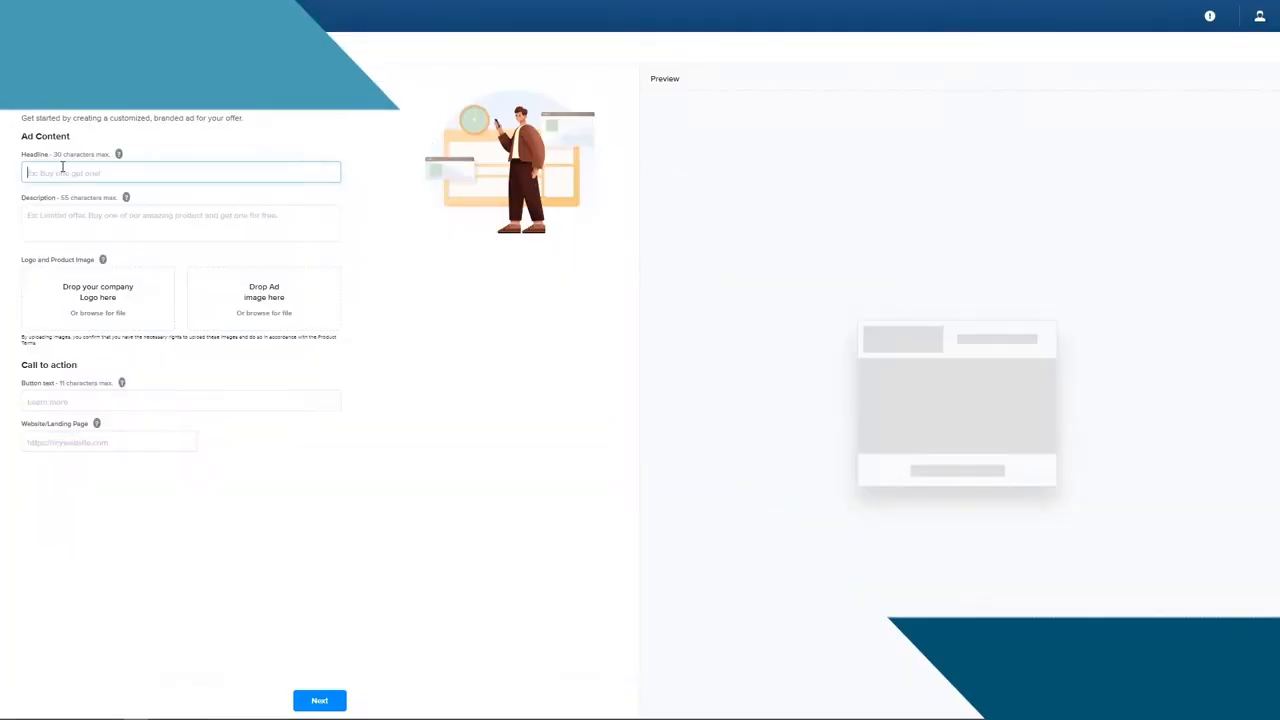
Enter headline 'Order two, get one', the free-cupcake delivery description, logo and cupcake image
text(Order t)
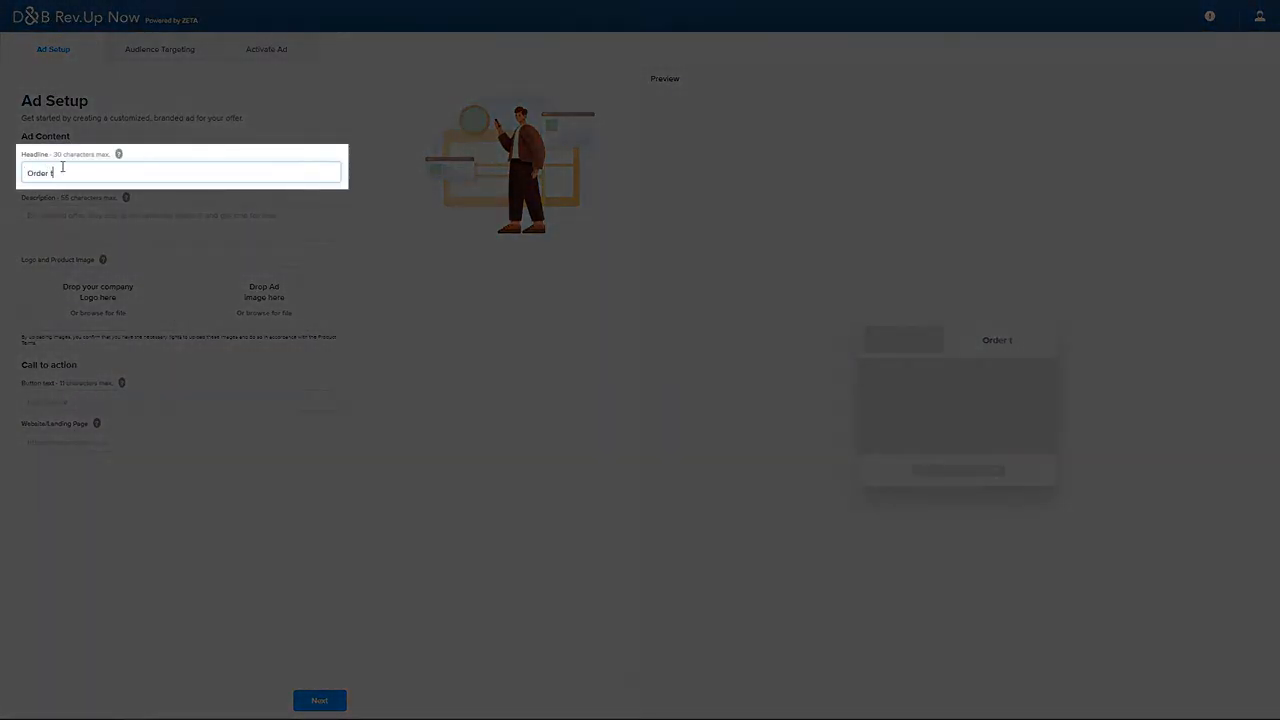
text(wo, get one)
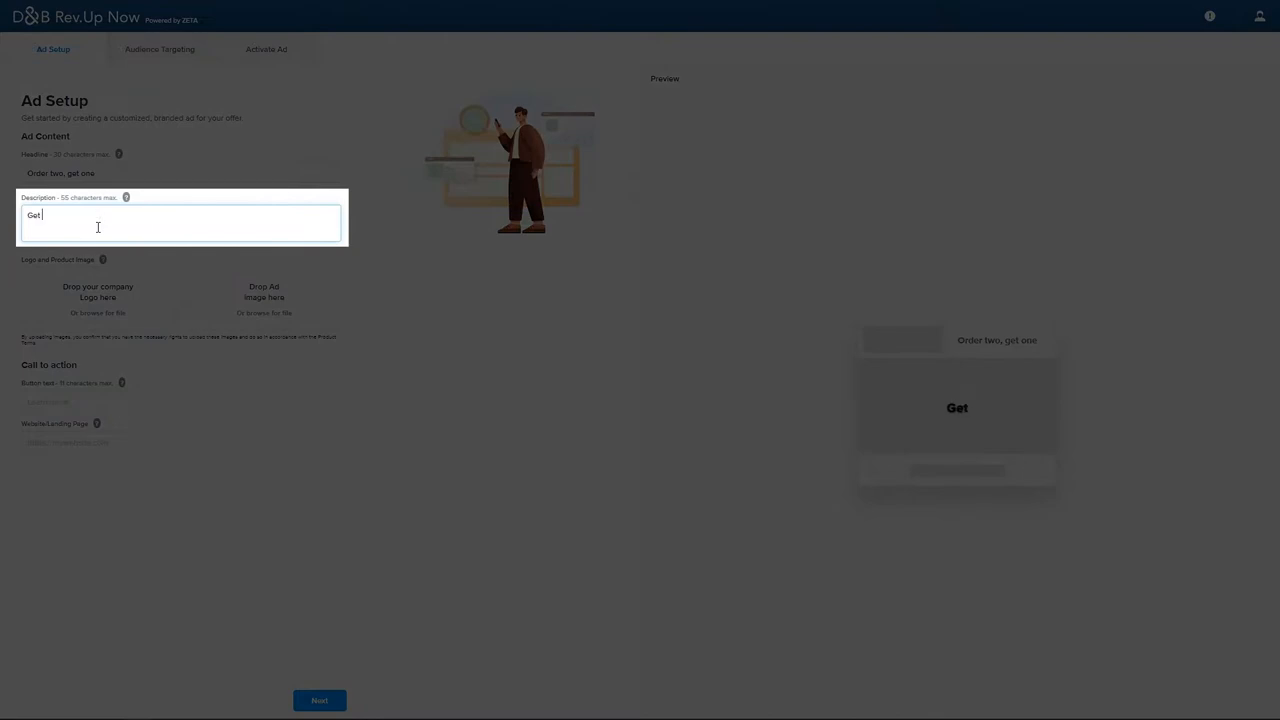
text(a free cupcake)
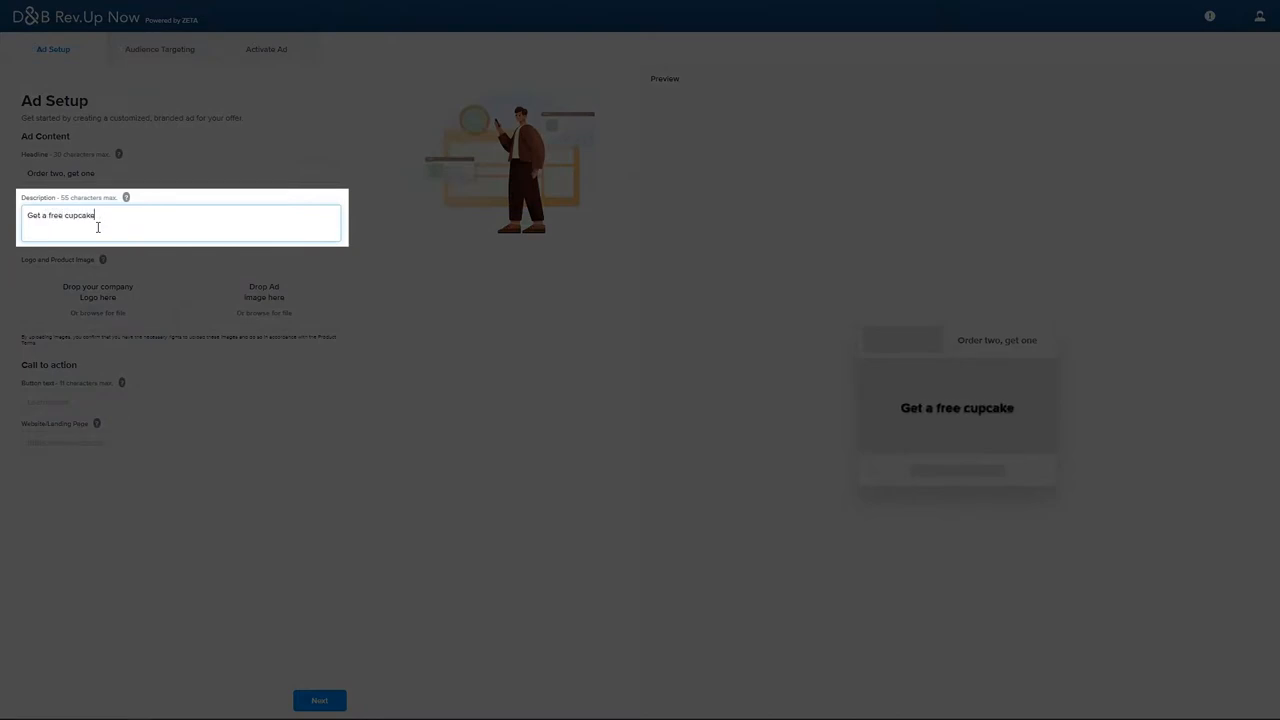
text(when you order two for de)
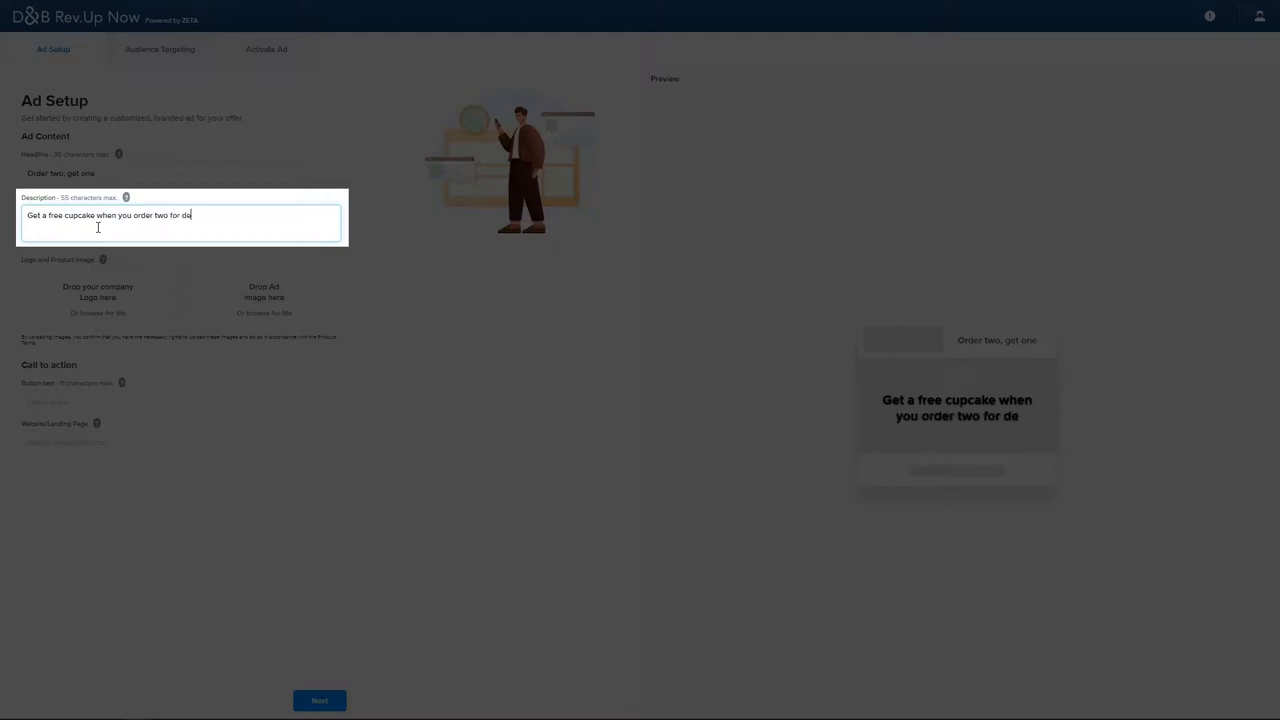
text(livery!)
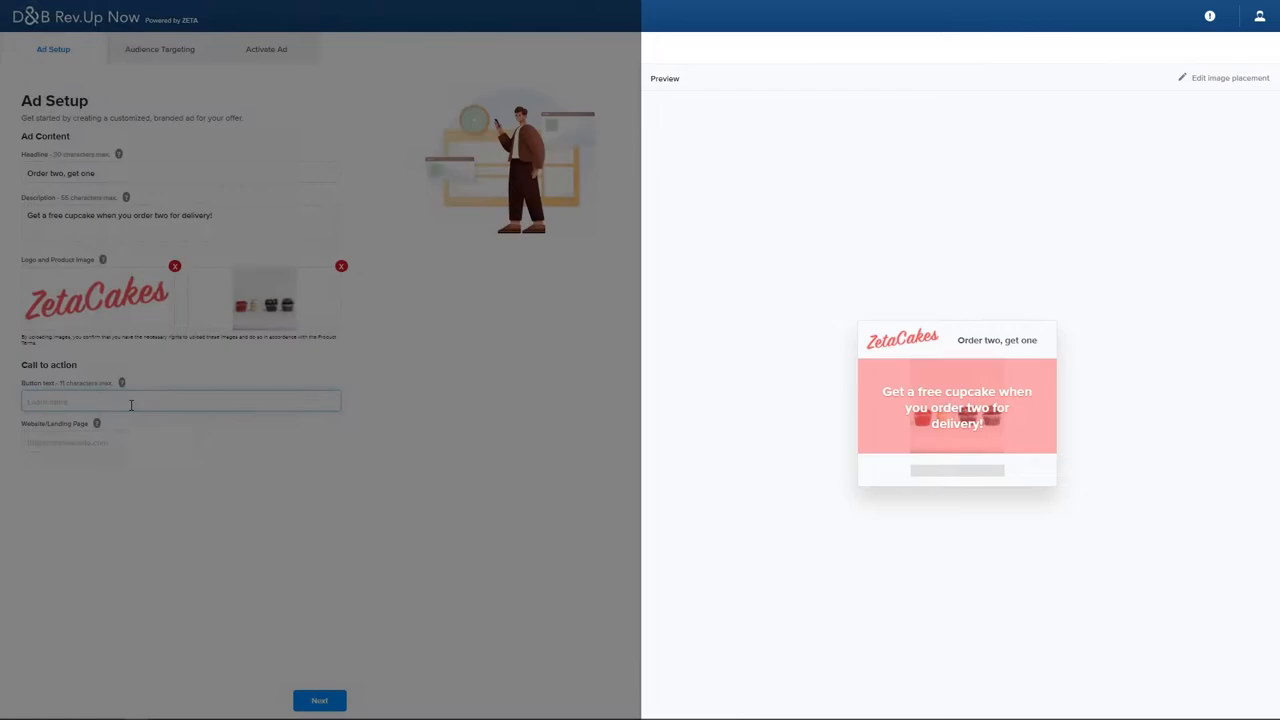
text(Order now)
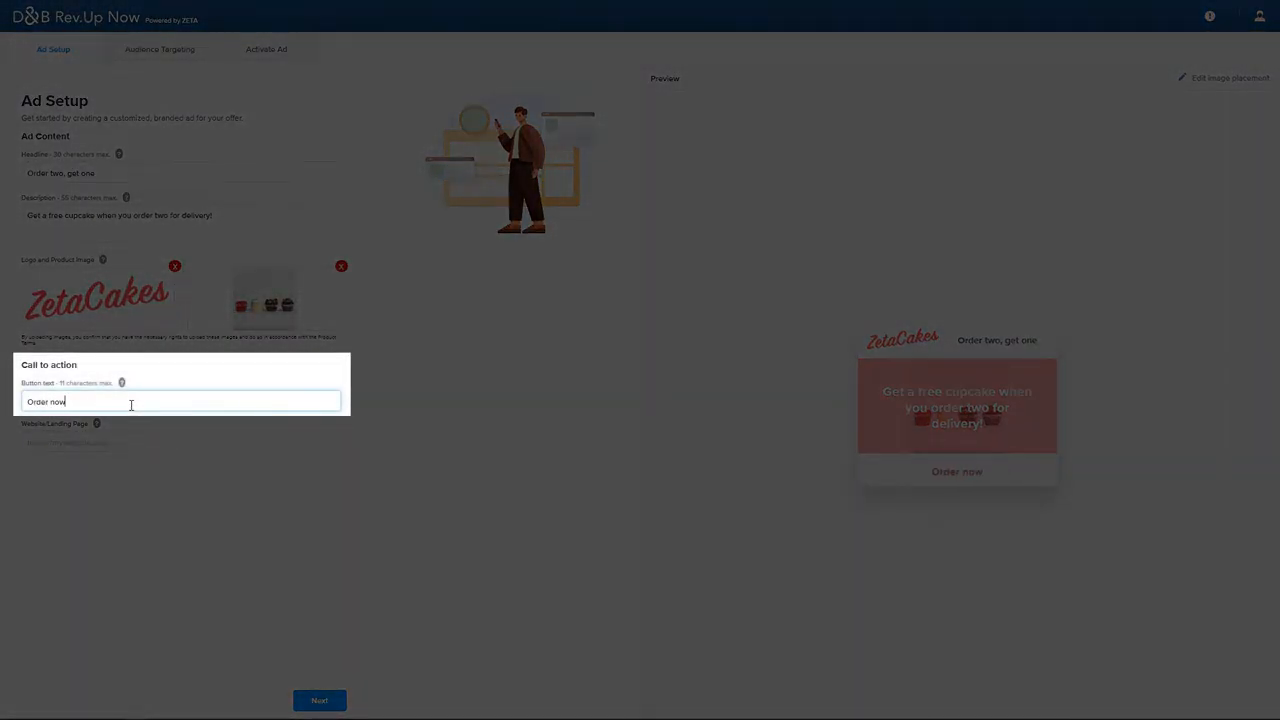
text(!)
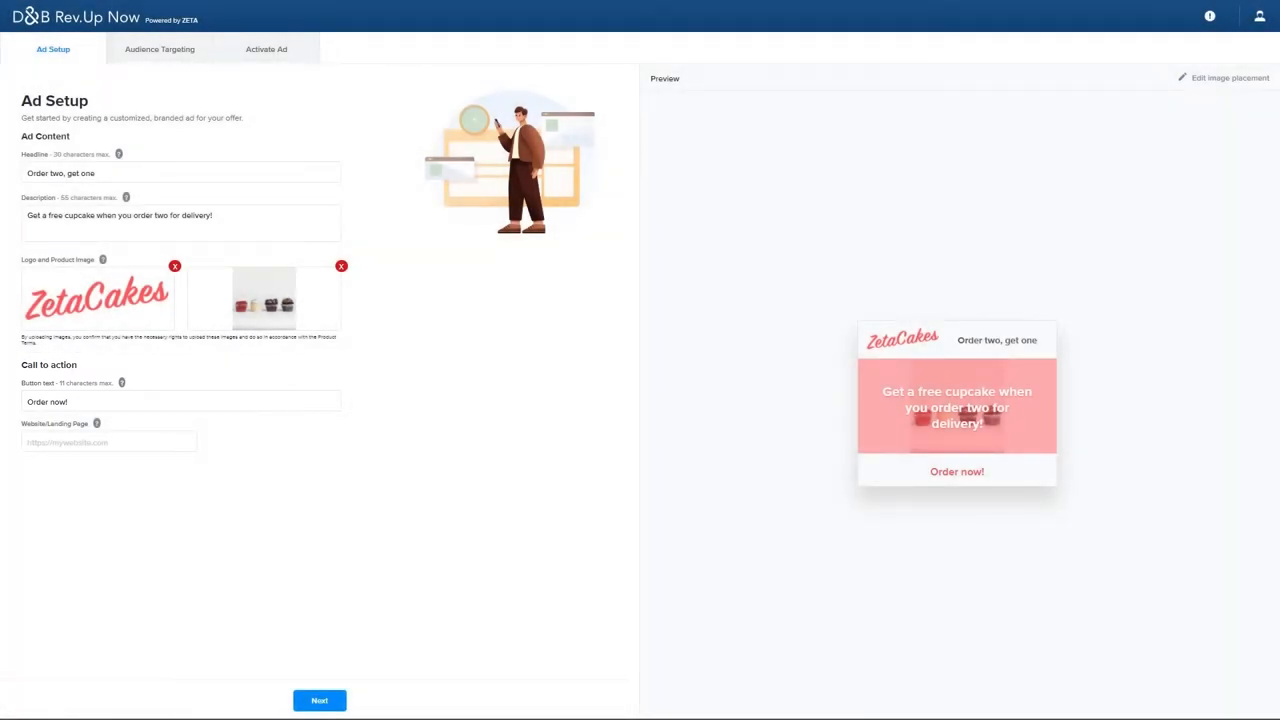
click(108, 442)
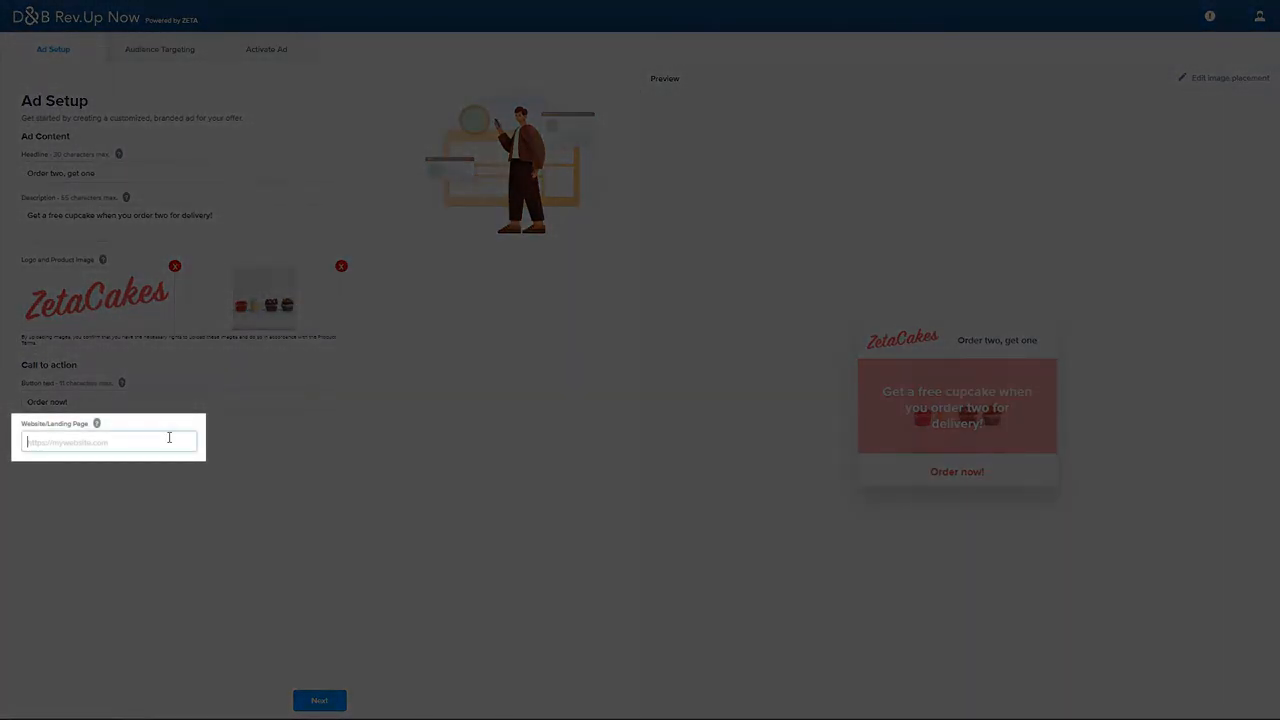
text(https://zetacakes.com/)
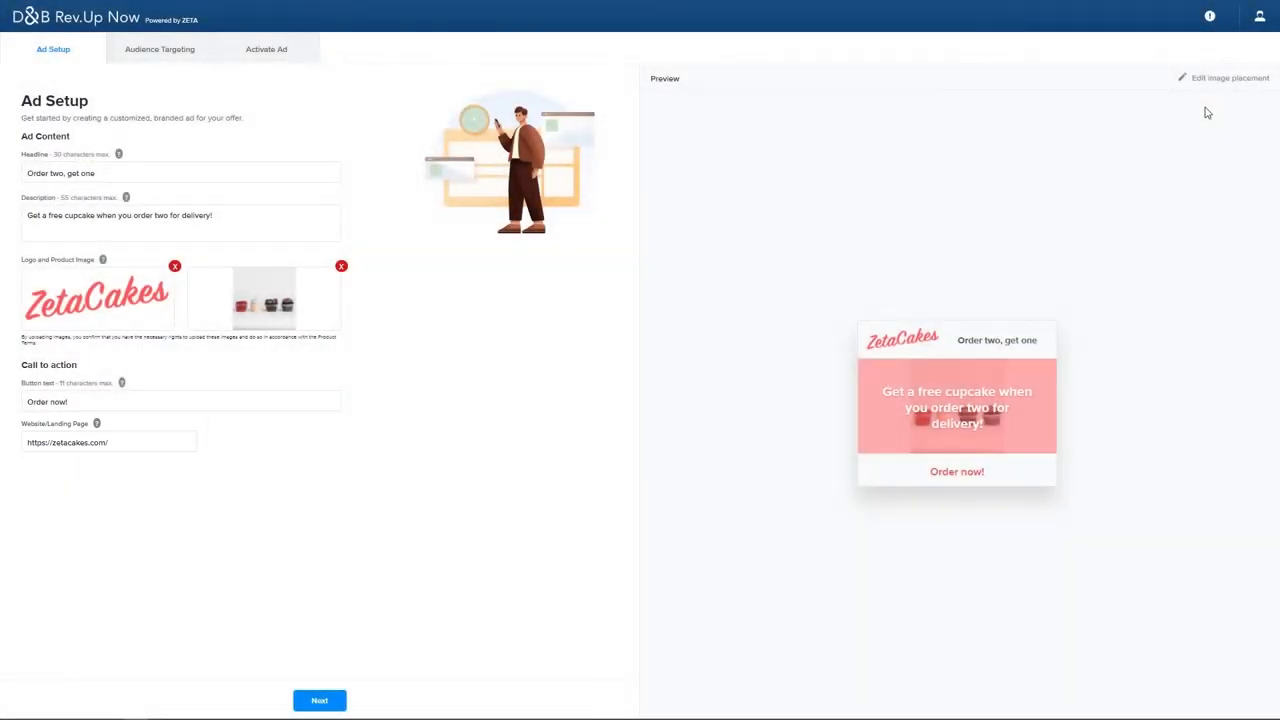
mouse_move(971, 157)
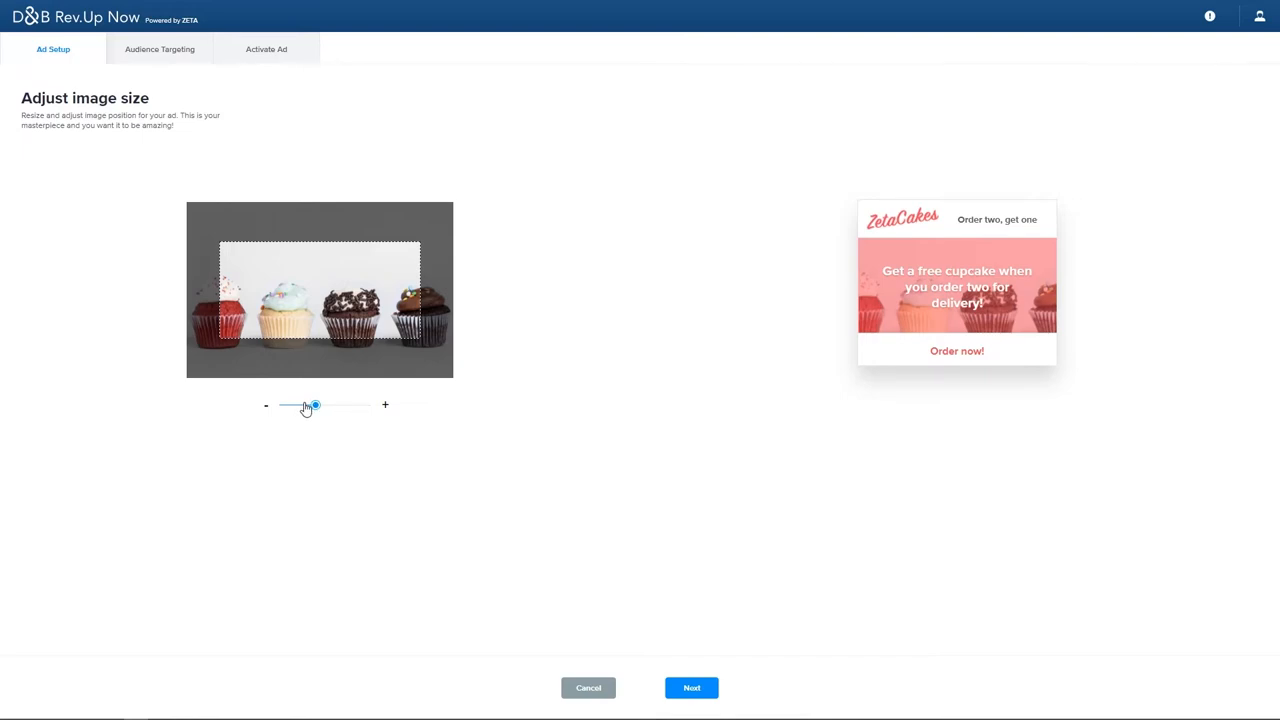
Scale the cupcake photo to fit all four cupcakes and save the ad content
drag(315, 405, 305, 405)
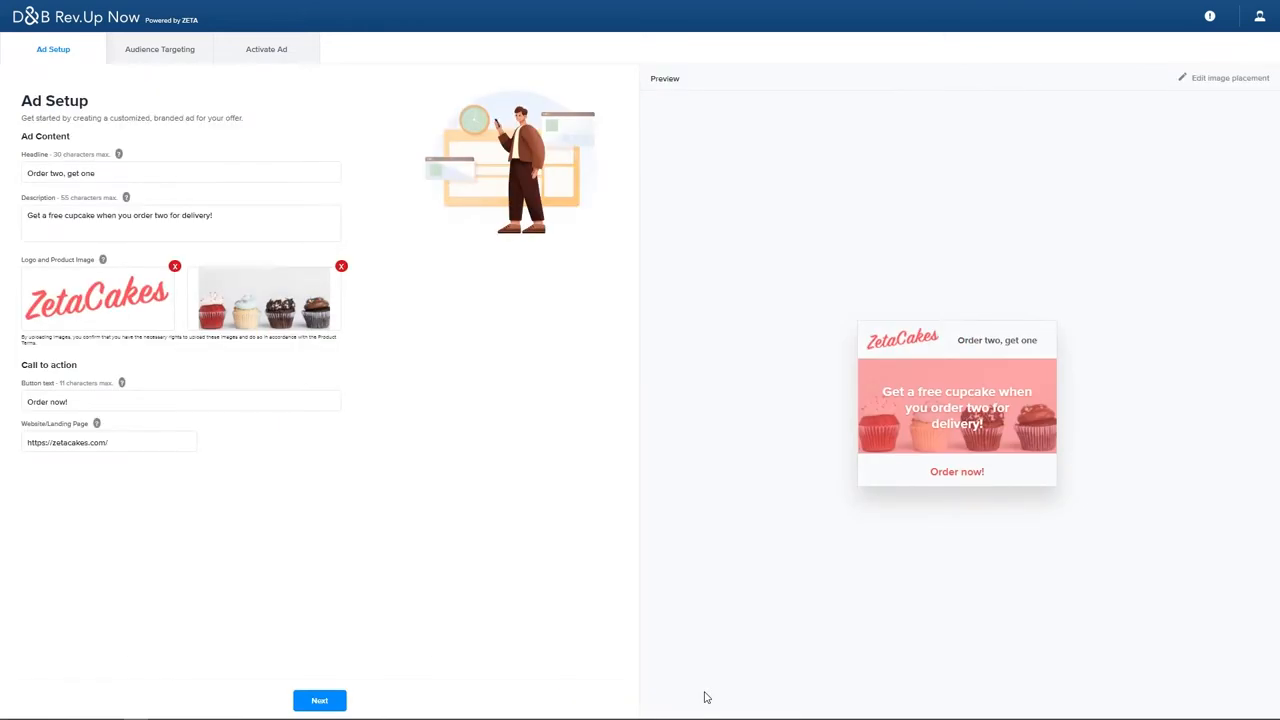
mouse_move(445, 630)
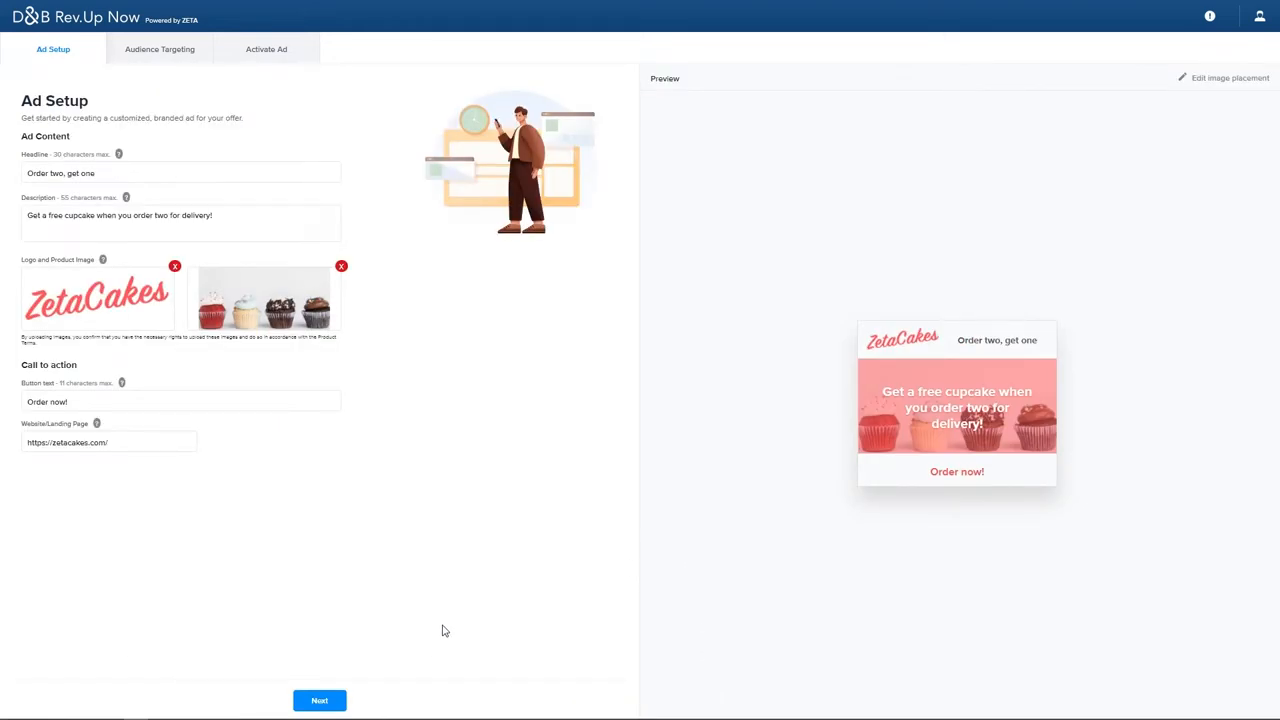
click(319, 700)
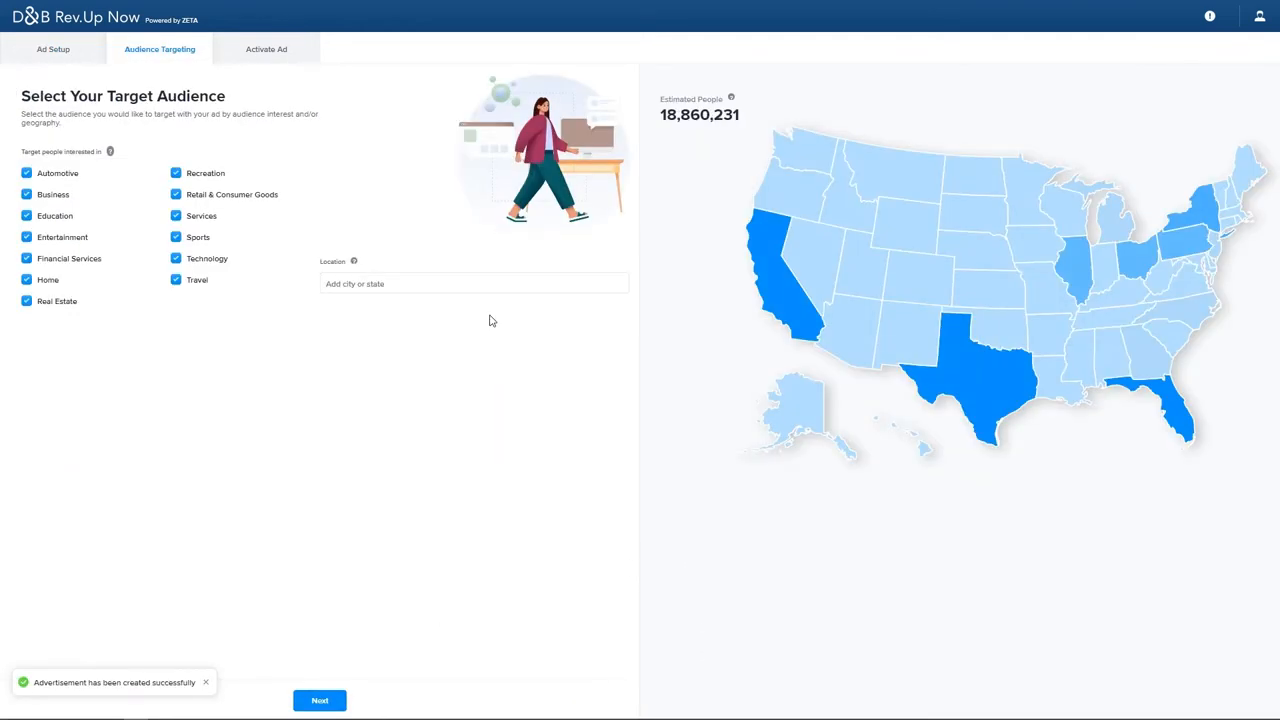
Keep only Retail & Consumer Goods interests and add Los Angeles and Austin, TX locations
click(176, 216)
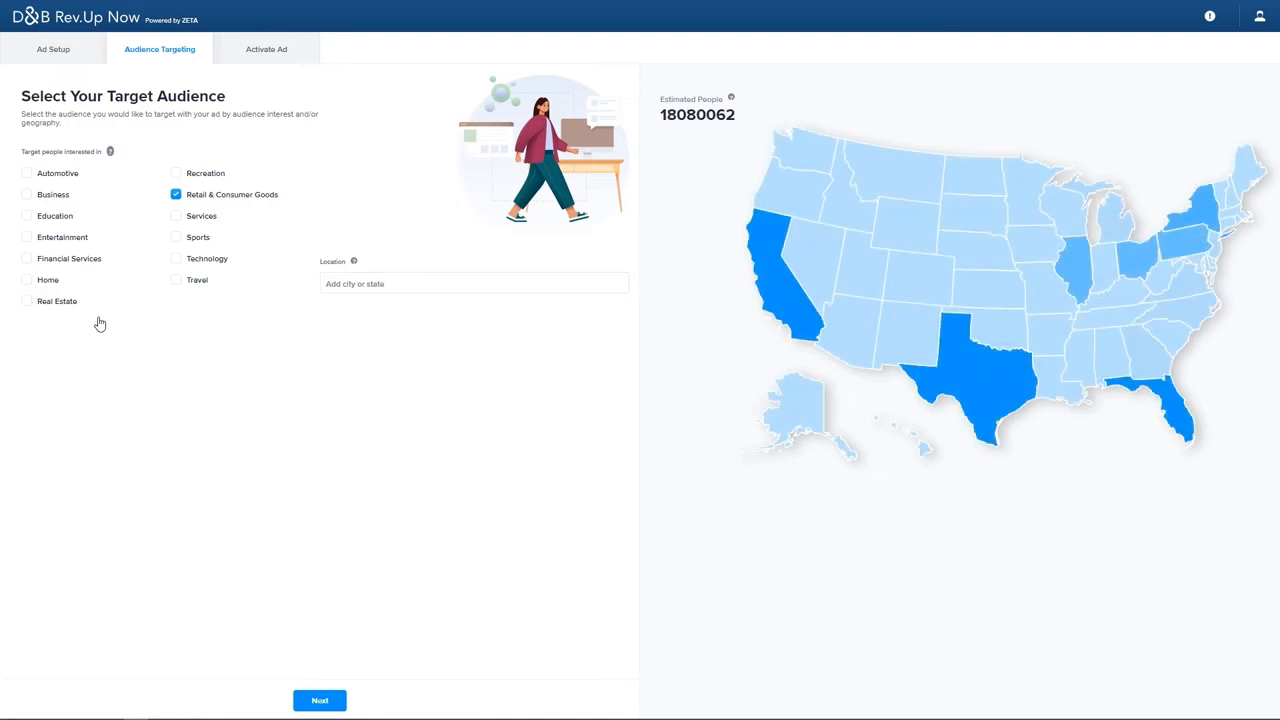
text(Los Angeles)
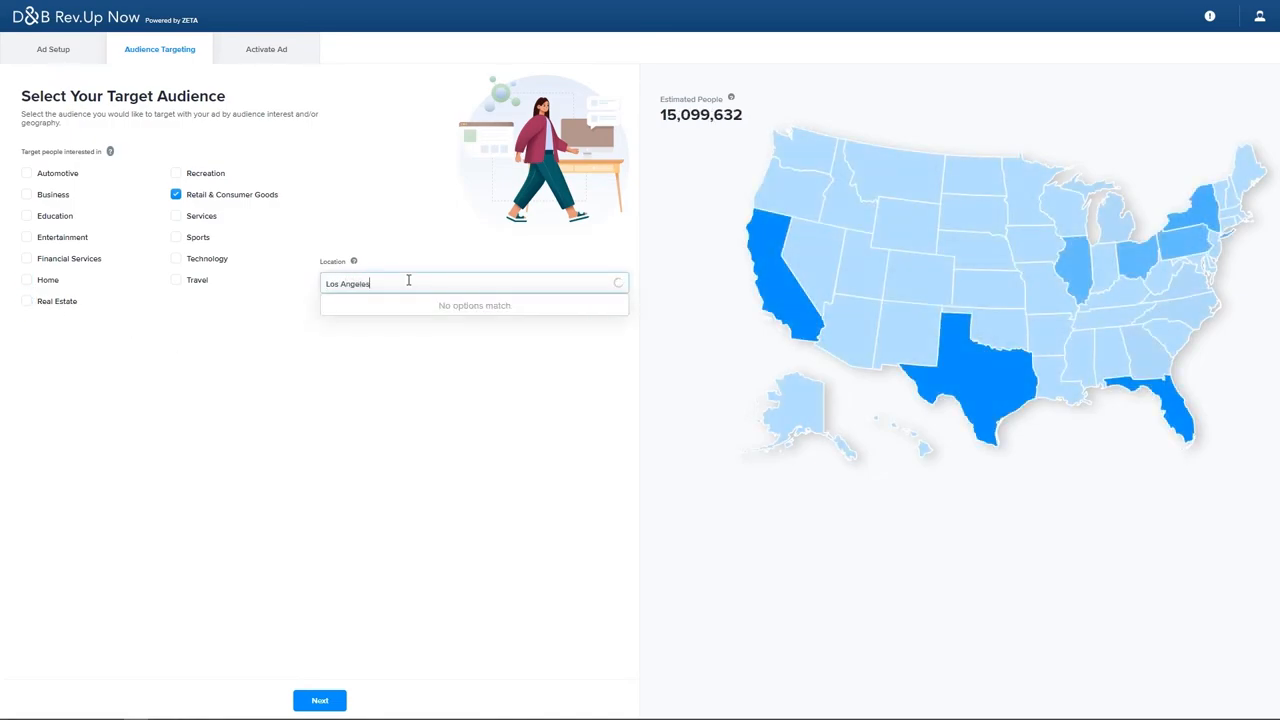
text(Austin, tx)
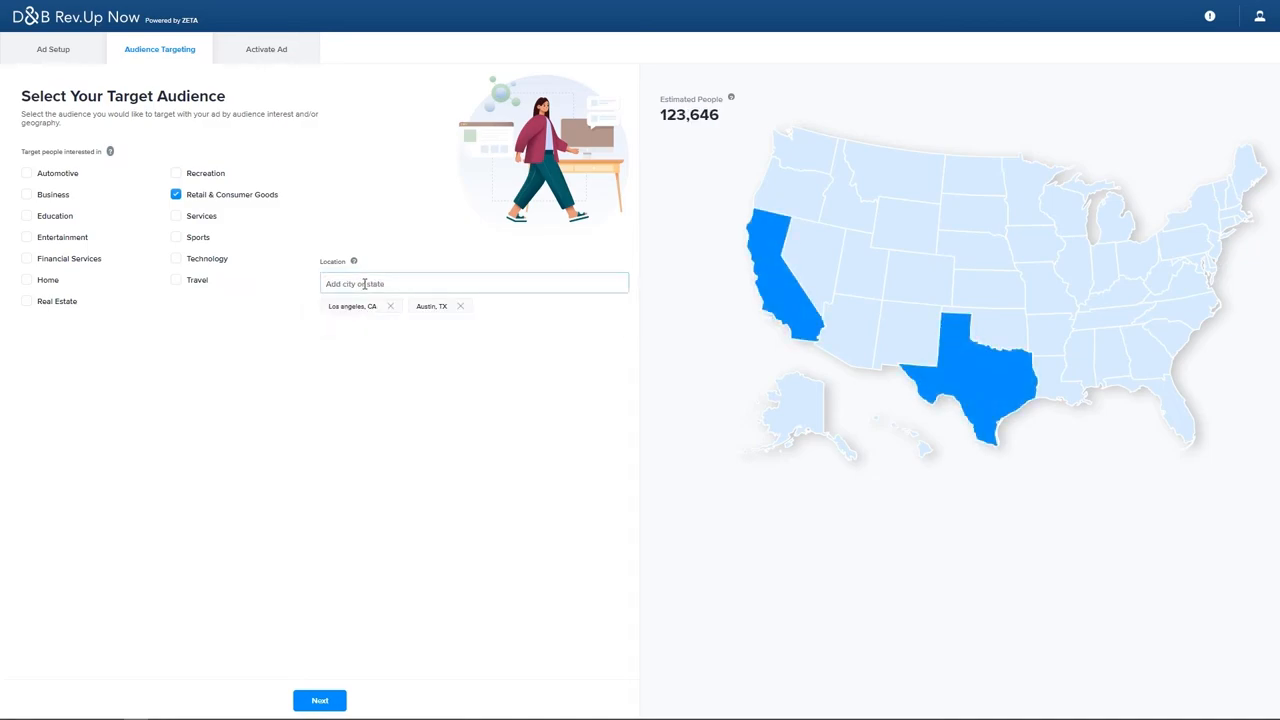
click(319, 700)
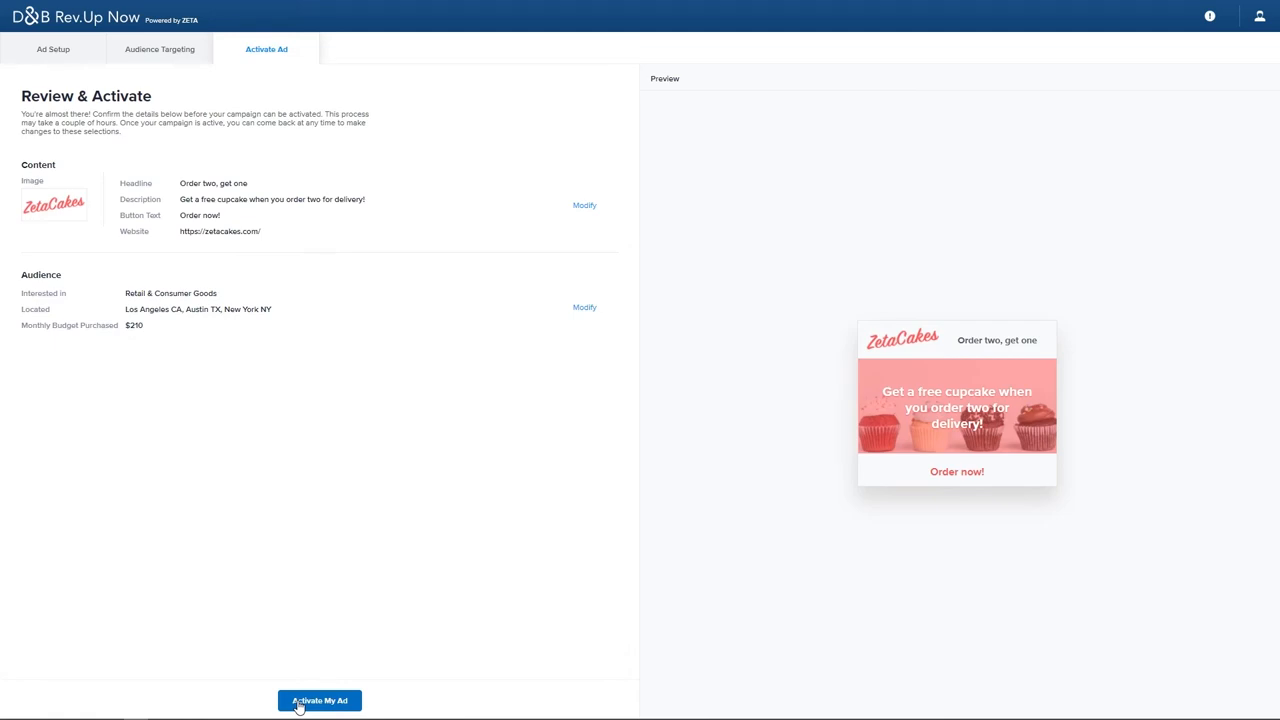
Activate the ZetaCakes ad with its $210 budget and view its dashboard
click(319, 700)
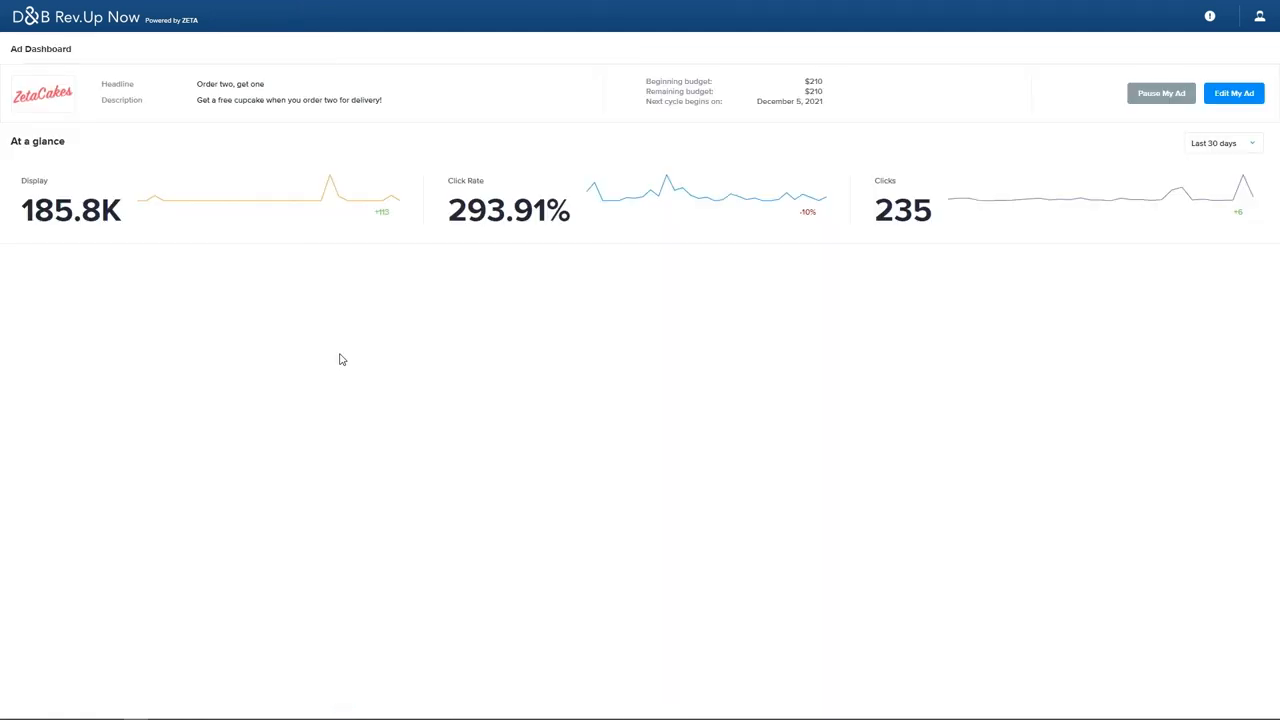
mouse_move(362, 268)
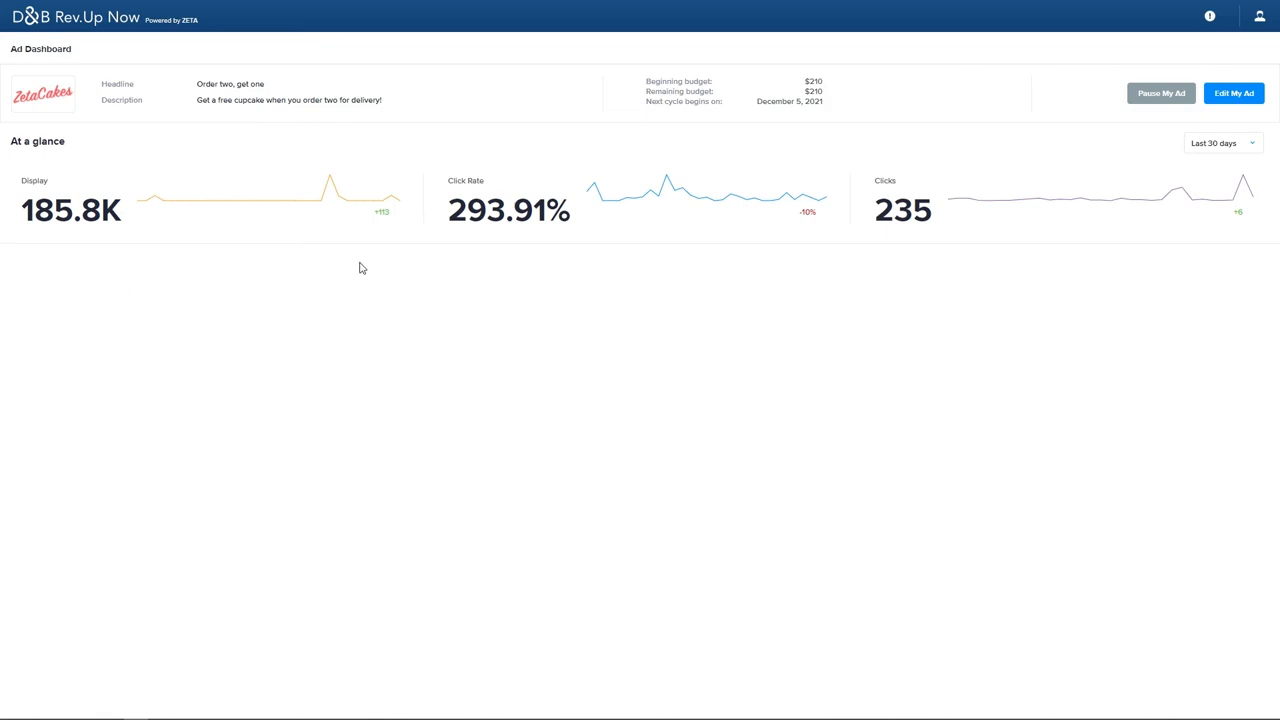
mouse_move(940, 267)
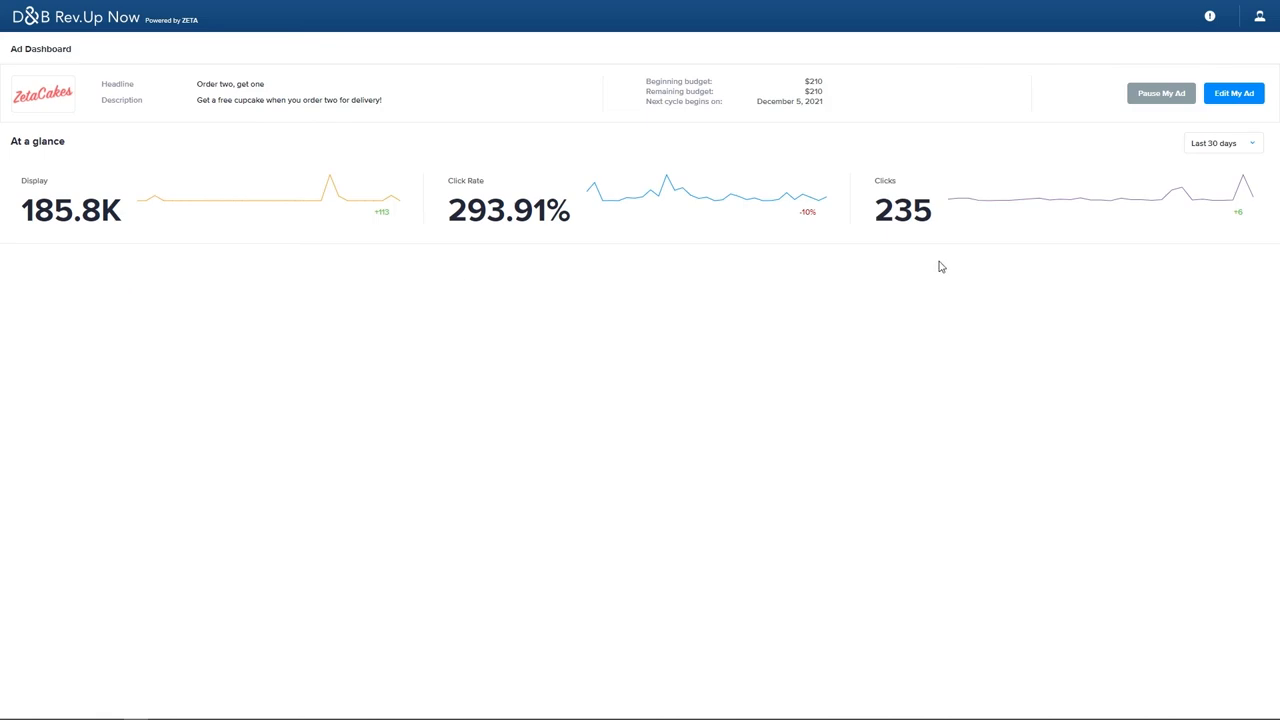